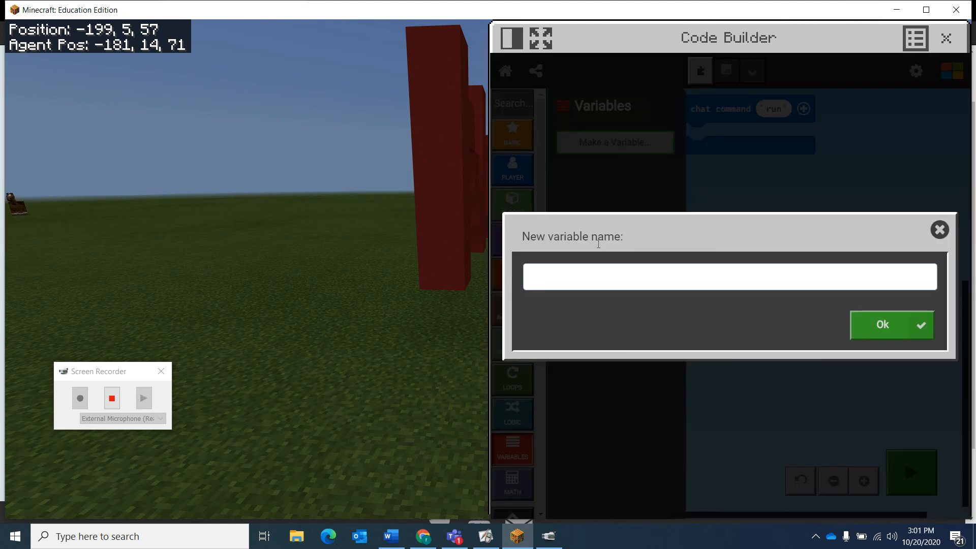
# Create a new variable named num.
pyautogui.write('num')
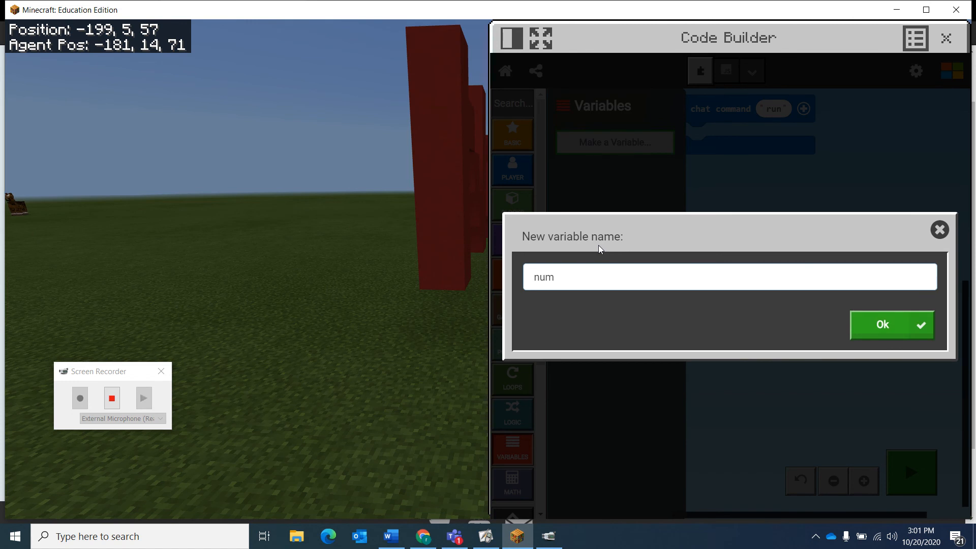
pyautogui.click(882, 324)
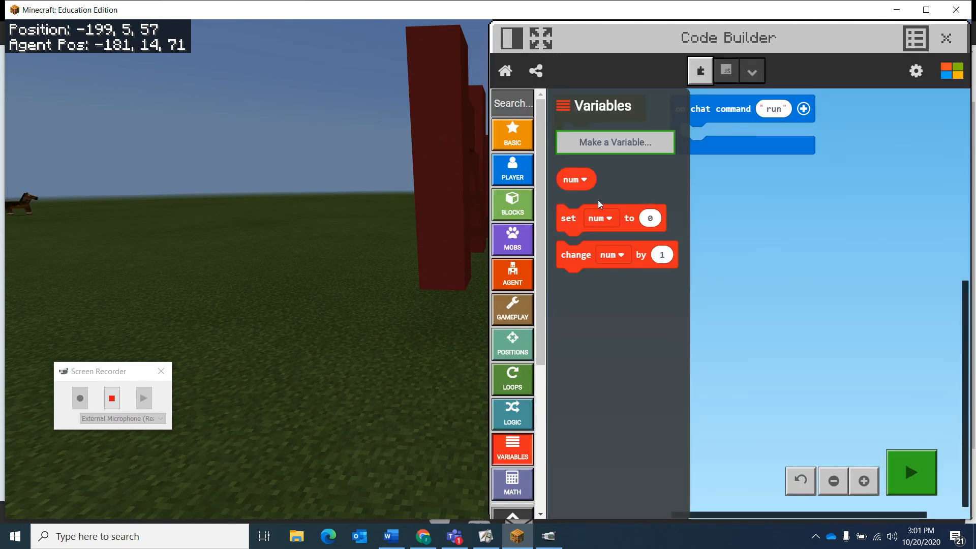
pyautogui.moveTo(730, 211)
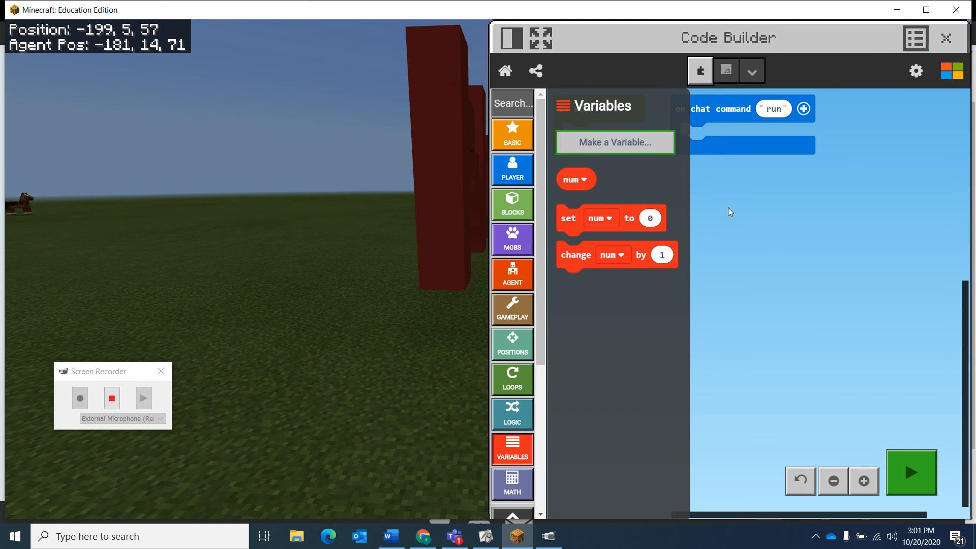
# Place a teleport block inside a chat command named jump.
pyautogui.click(511, 205)
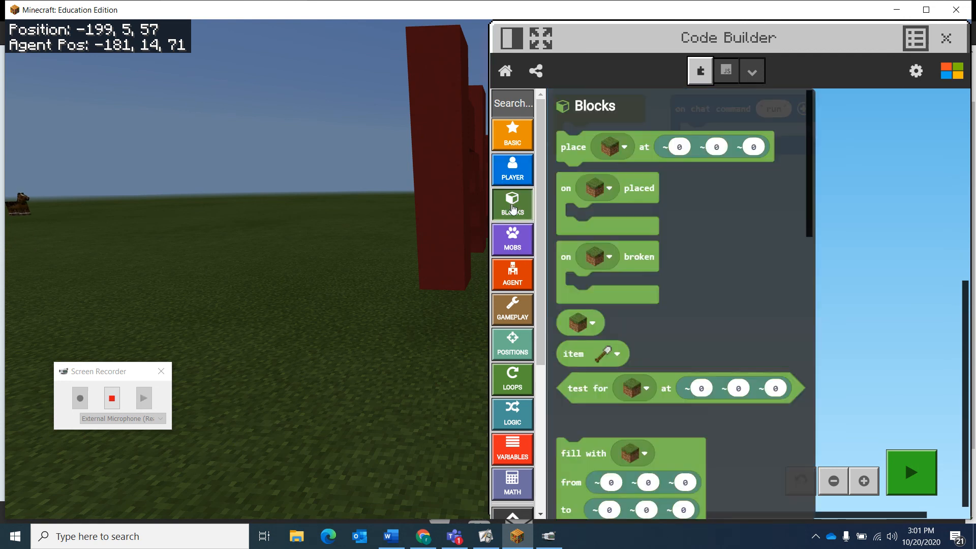
pyautogui.click(512, 170)
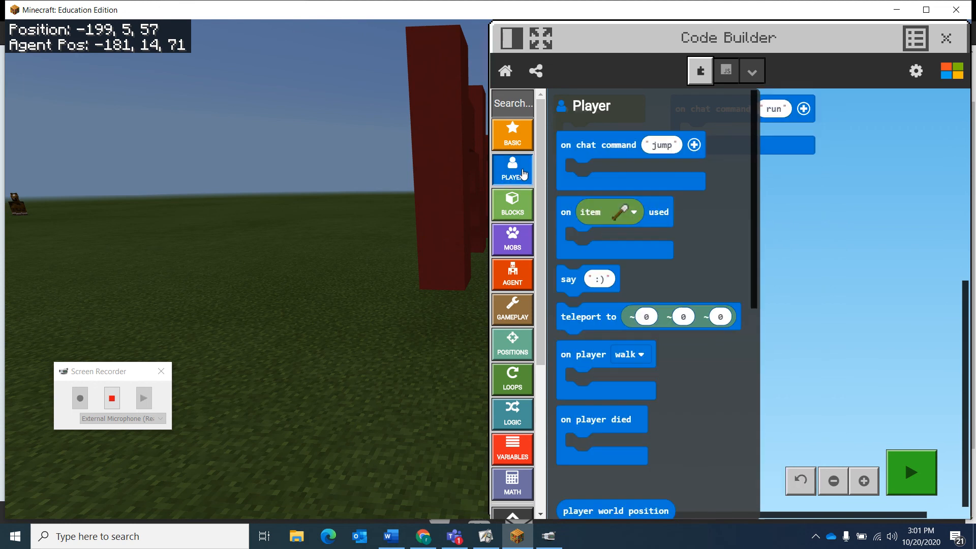
pyautogui.moveTo(588, 317); pyautogui.dragTo(699, 189)
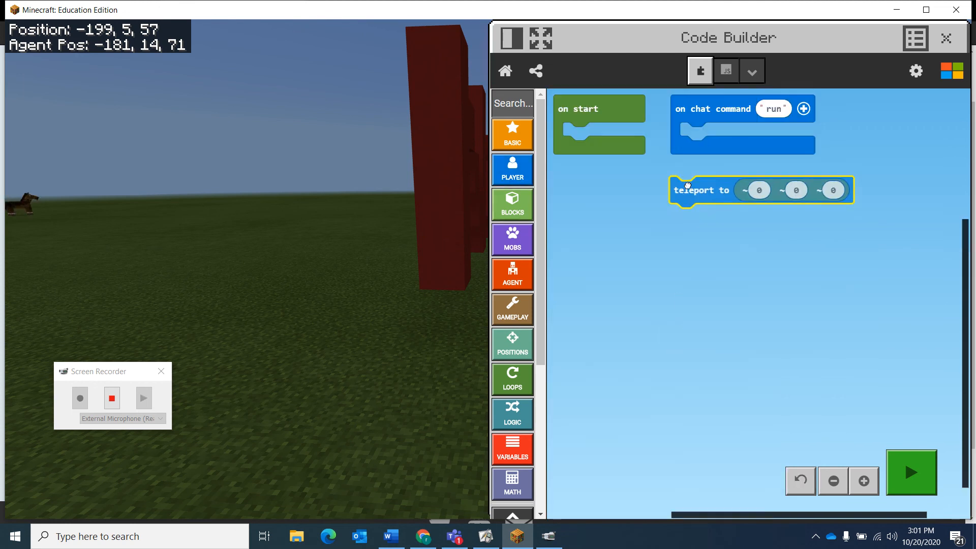
pyautogui.moveTo(702, 190); pyautogui.dragTo(675, 263)
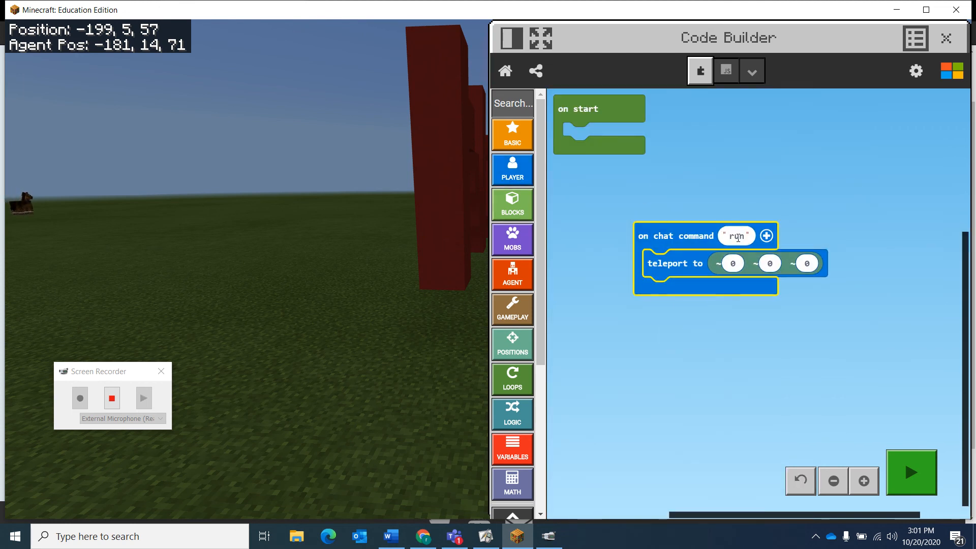
pyautogui.write('jump')
pyautogui.click(770, 264)
pyautogui.write('10')
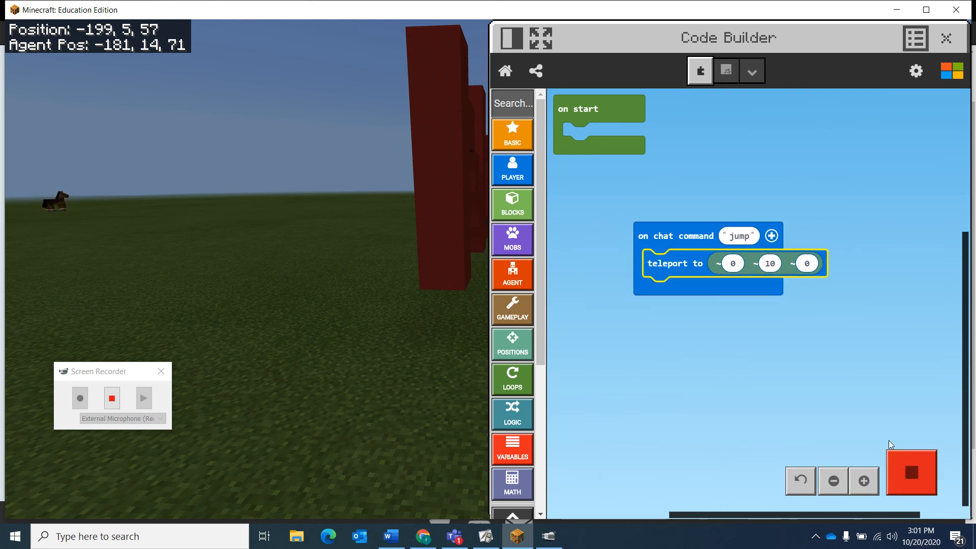
# Set the teleport's y offset to 20 and try jump in the world.
pyautogui.click(911, 472)
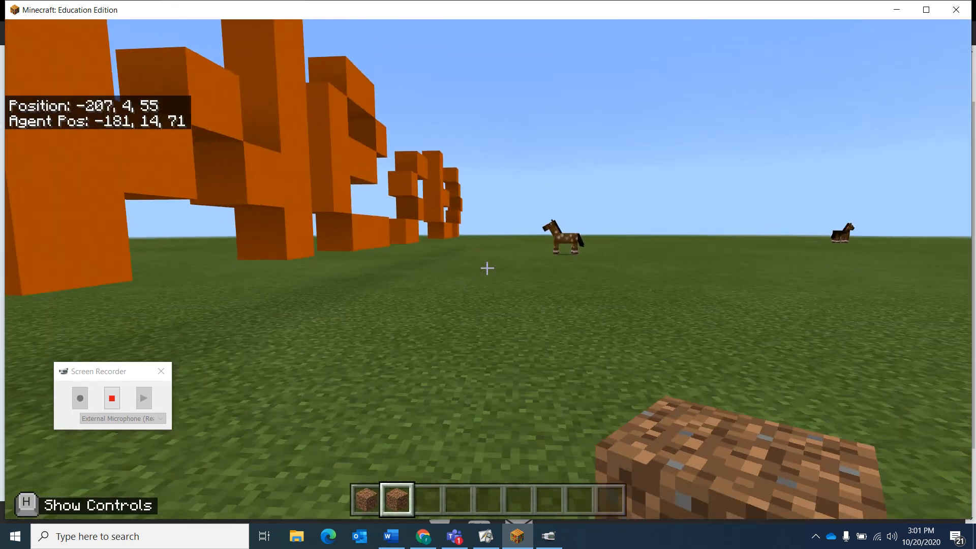
pyautogui.press('t')
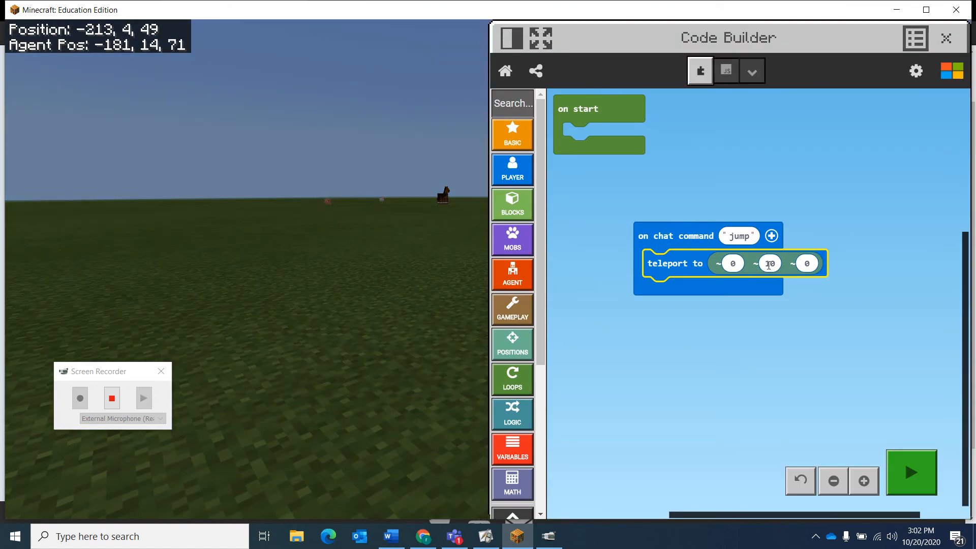
pyautogui.write('20')
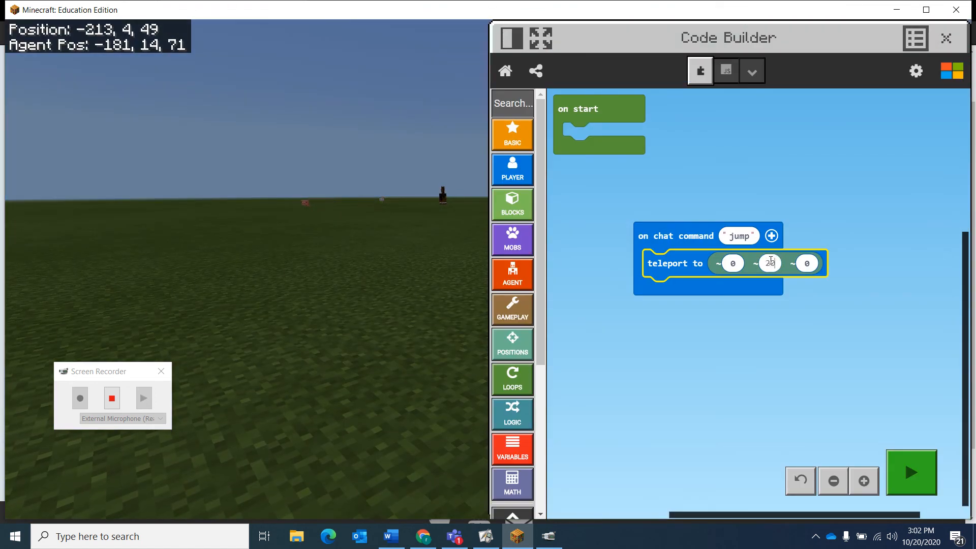
pyautogui.click(910, 472)
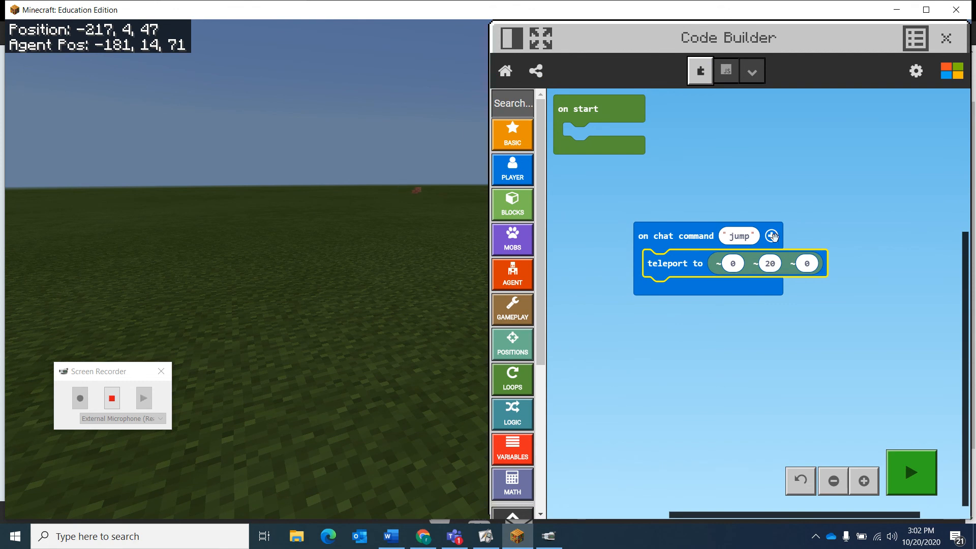
# Add a num1 parameter to jump and use it as the teleport height.
pyautogui.click(772, 236)
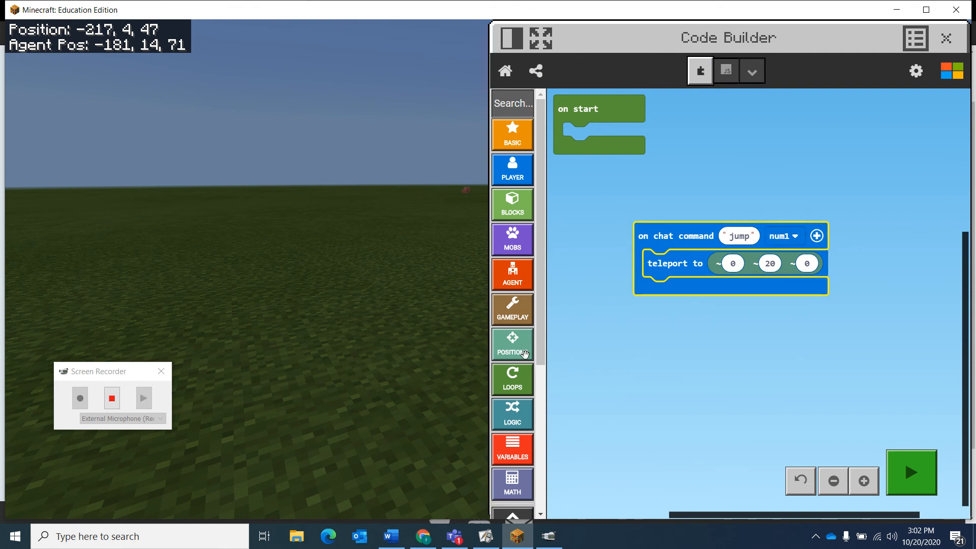
pyautogui.click(512, 447)
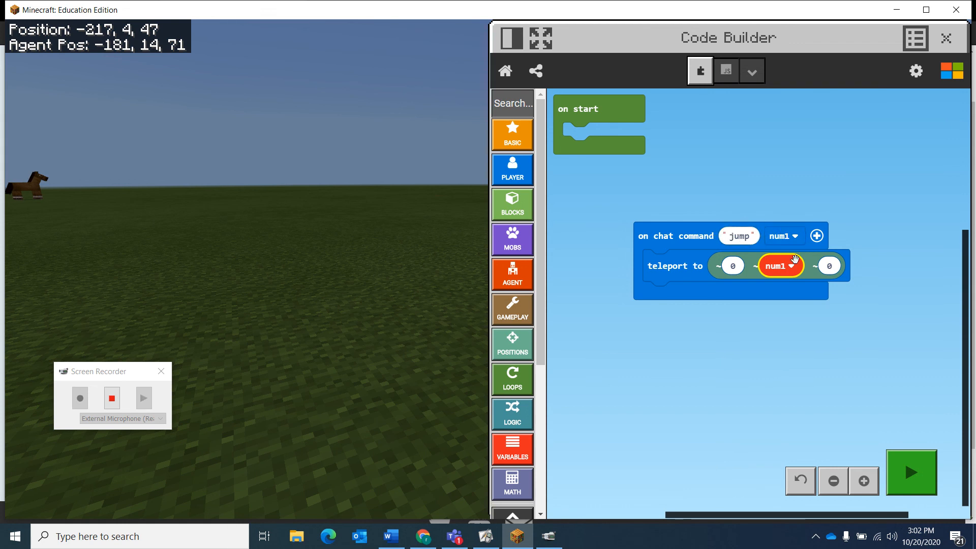
pyautogui.click(911, 472)
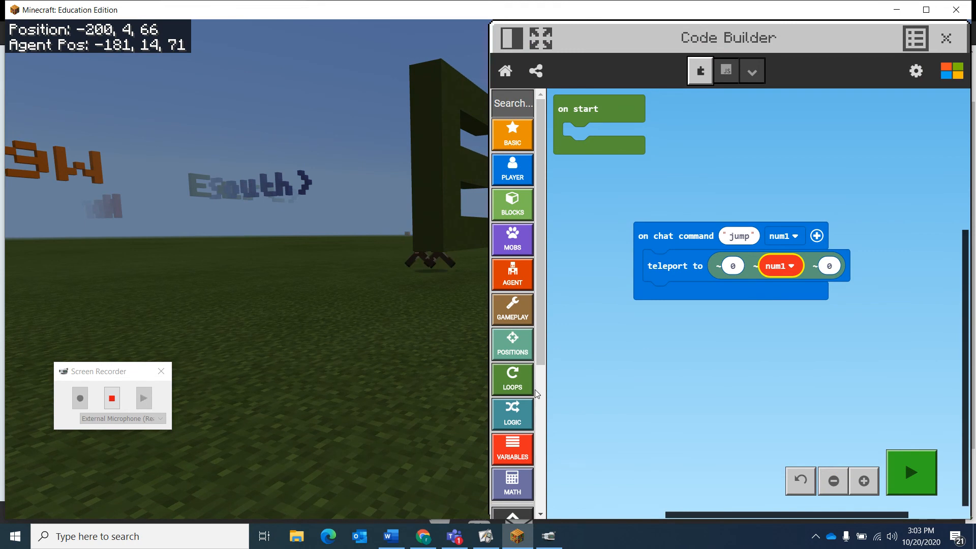
# Add a num2 parameter and move num1 into the teleport's x coordinate.
pyautogui.click(512, 447)
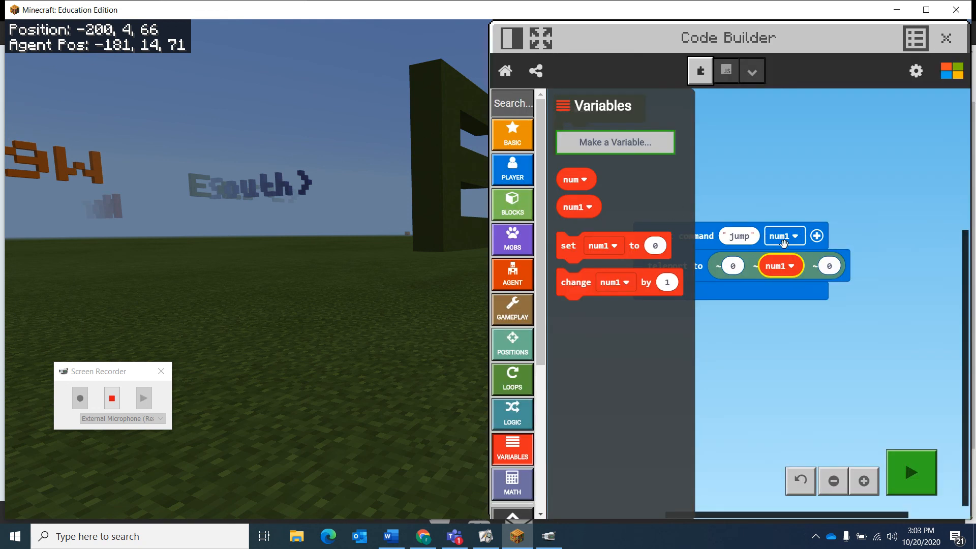
pyautogui.click(816, 235)
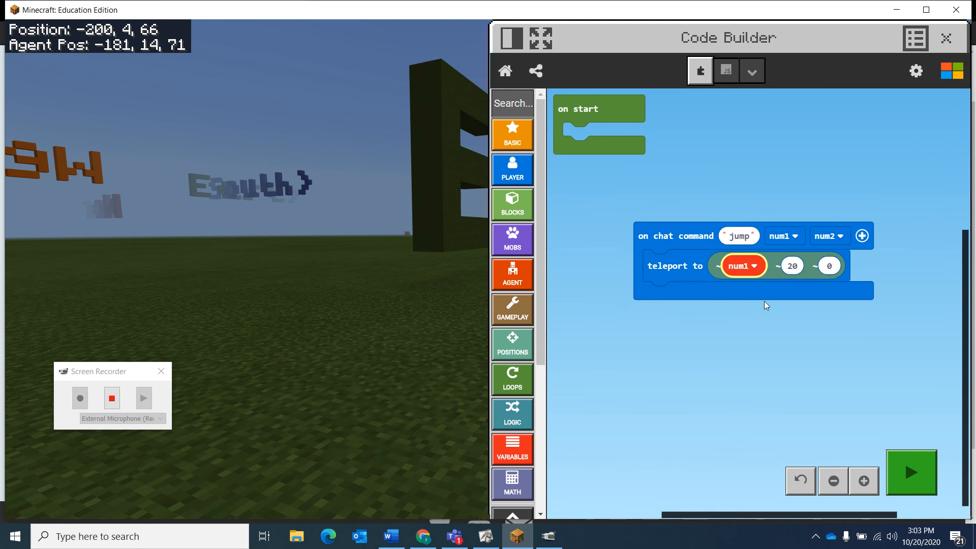
pyautogui.click(512, 445)
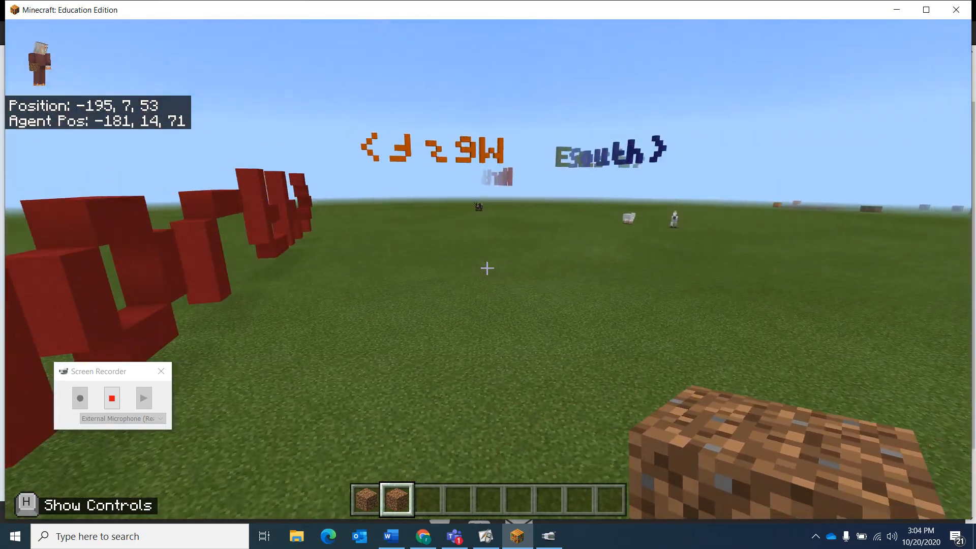
# Open the varibles project and make the house command's inner repeat use num1.
pyautogui.click(518, 536)
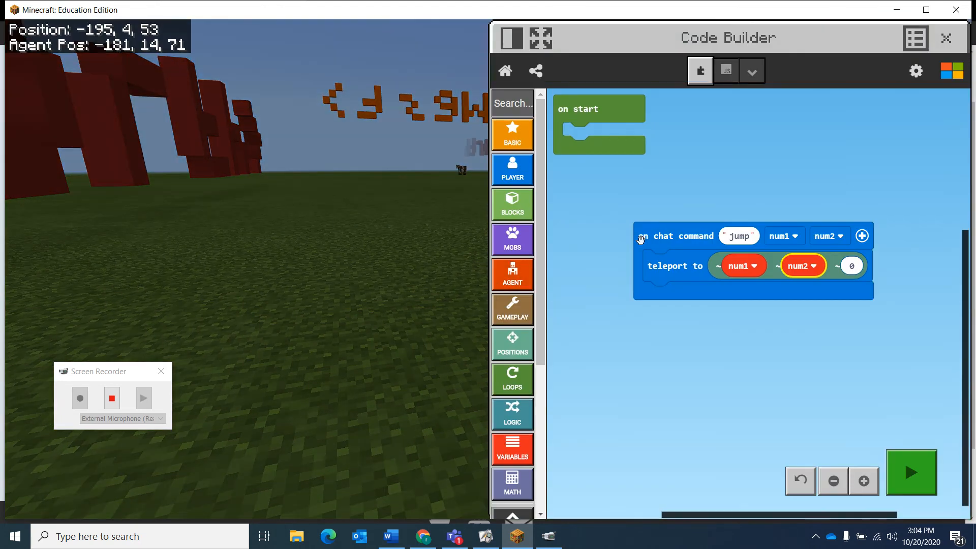
pyautogui.click(504, 70)
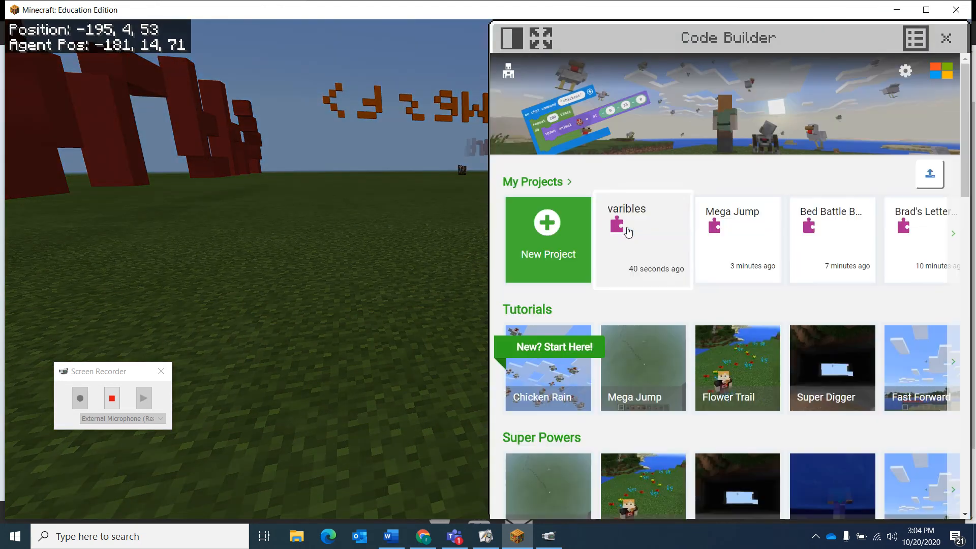
pyautogui.moveTo(655, 245)
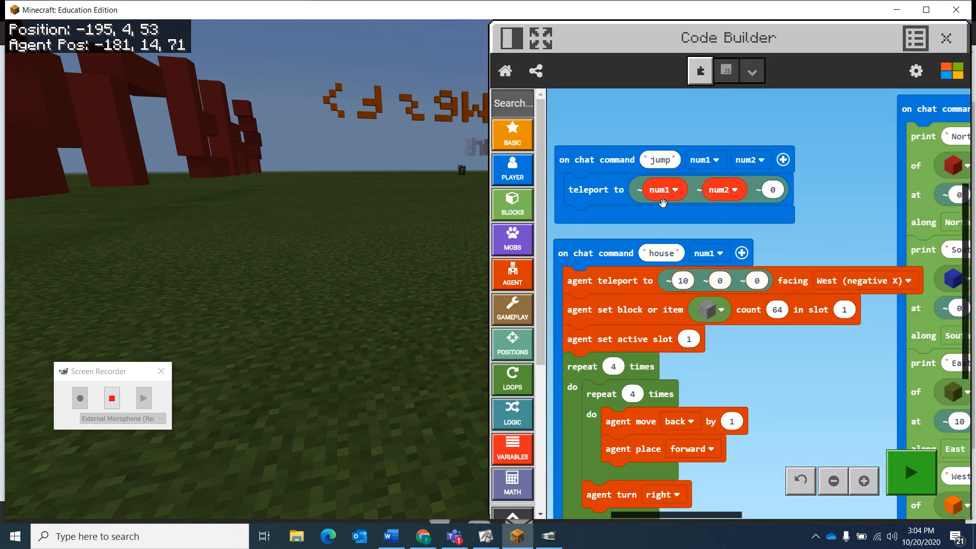
pyautogui.scroll(-3)
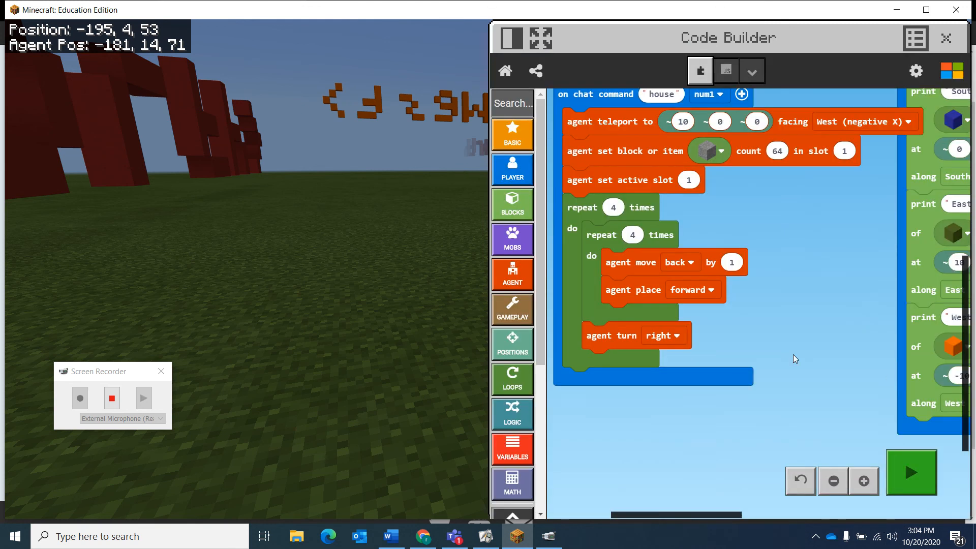
pyautogui.scroll(-3)
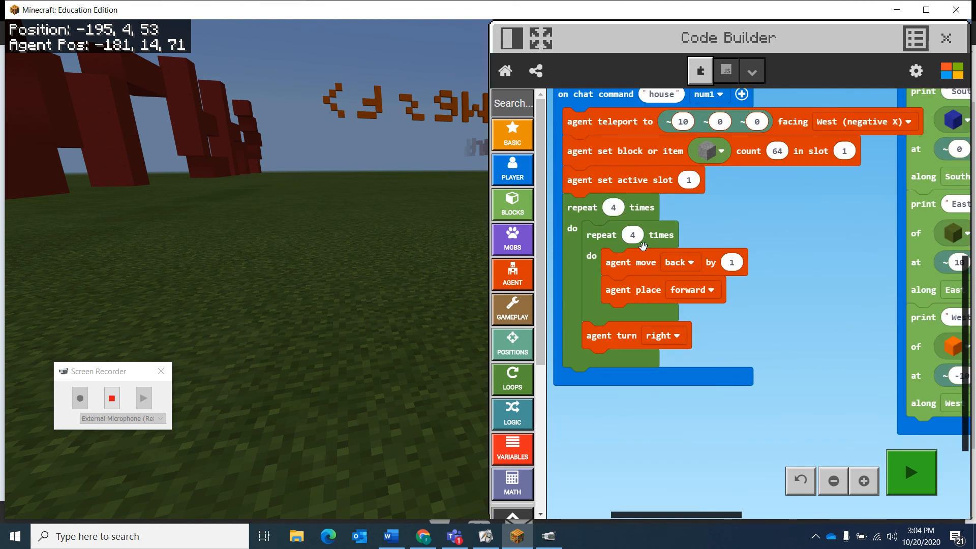
pyautogui.moveTo(637, 226)
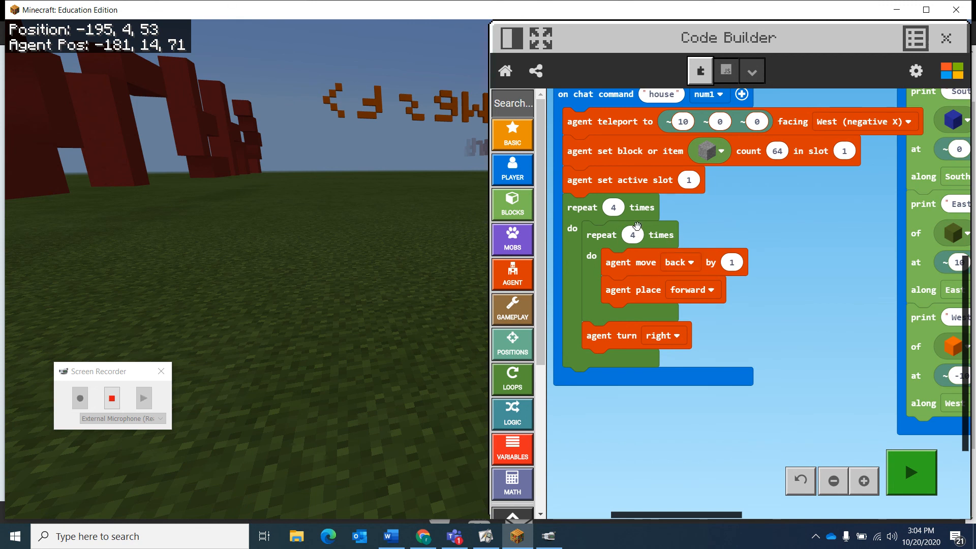
pyautogui.moveTo(596, 205)
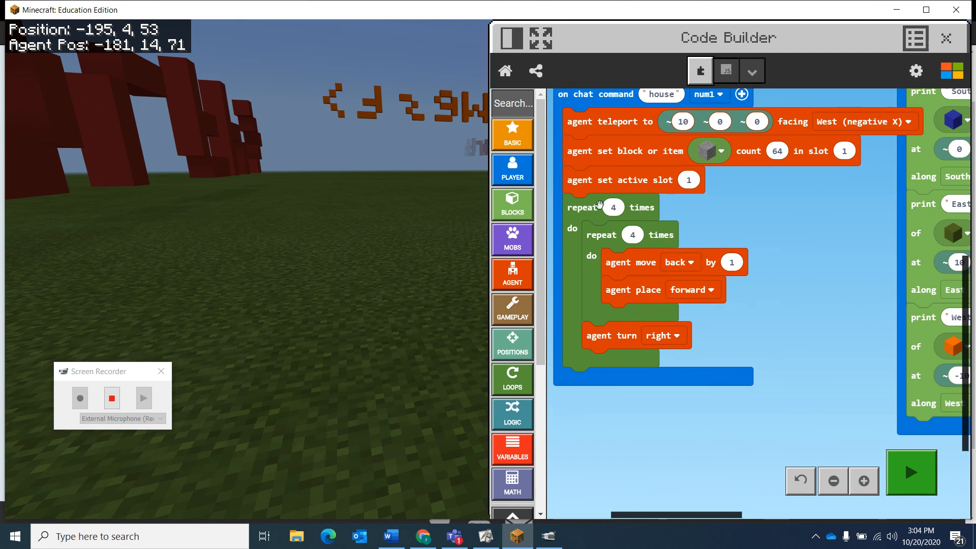
pyautogui.moveTo(576, 322)
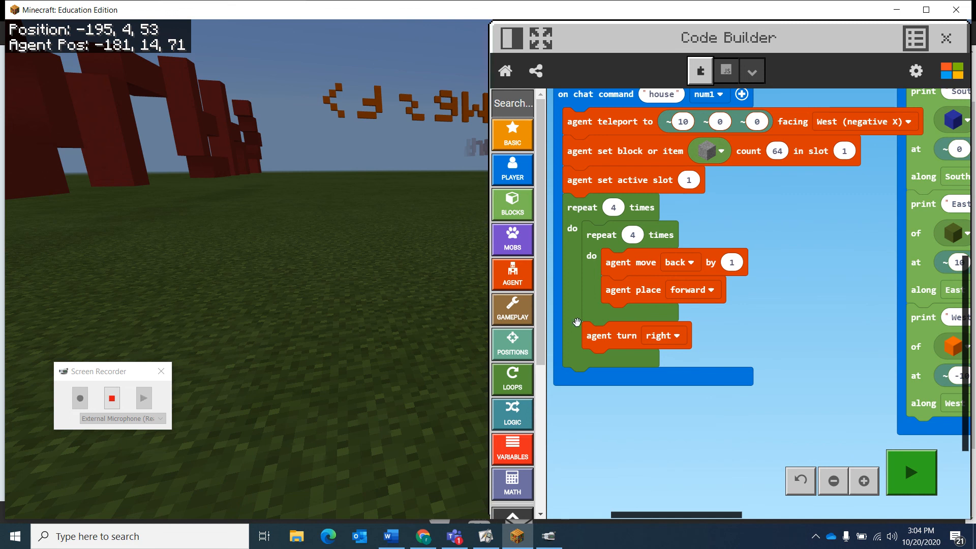
pyautogui.moveTo(491, 391)
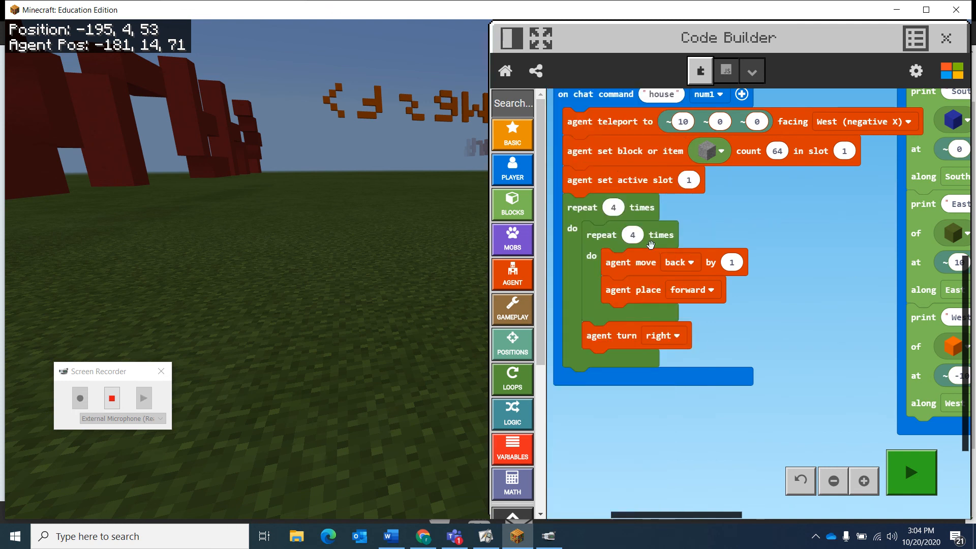
pyautogui.moveTo(563, 271)
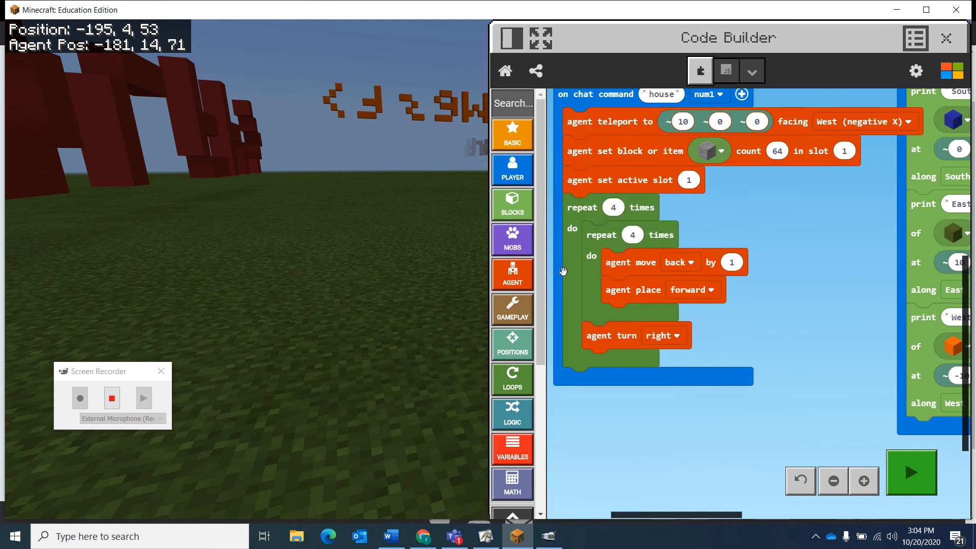
pyautogui.click(512, 448)
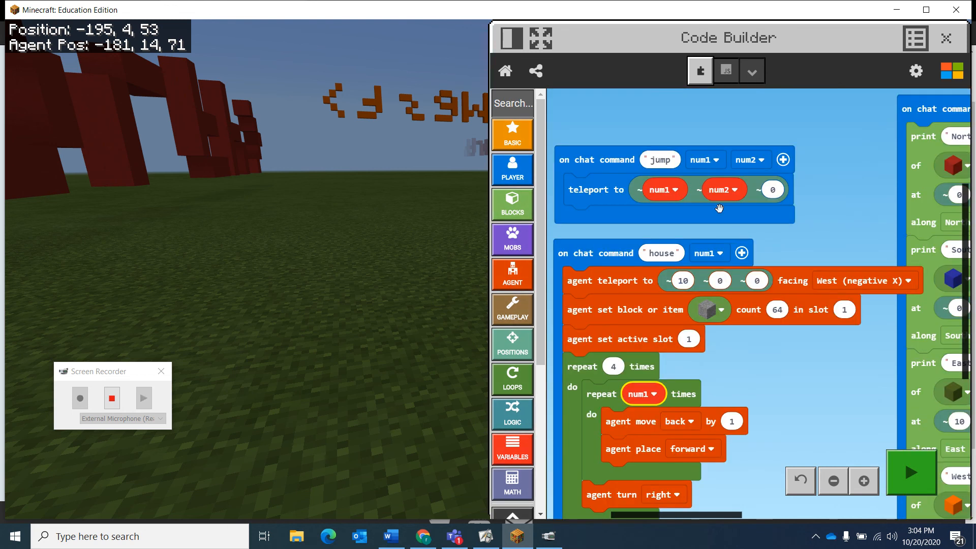
pyautogui.moveTo(654, 334)
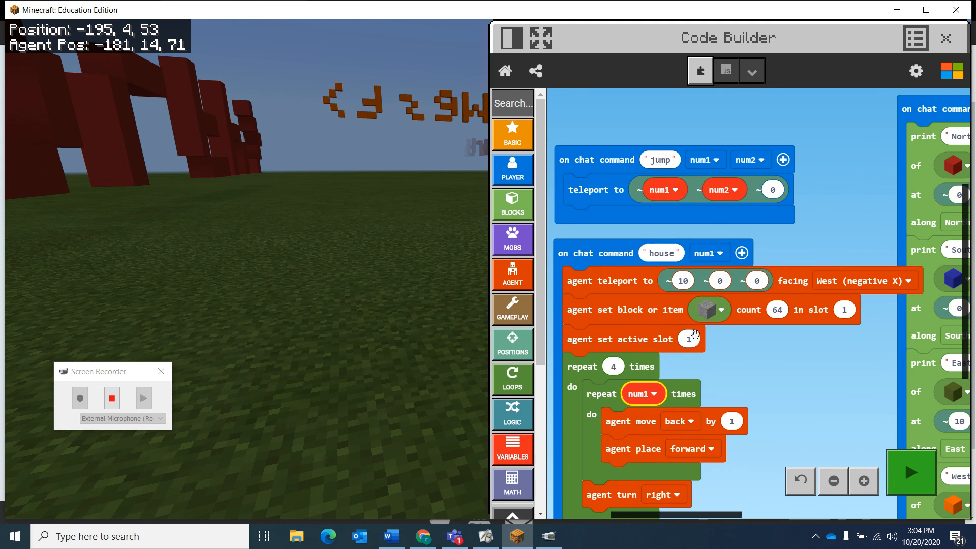
pyautogui.moveTo(722, 354)
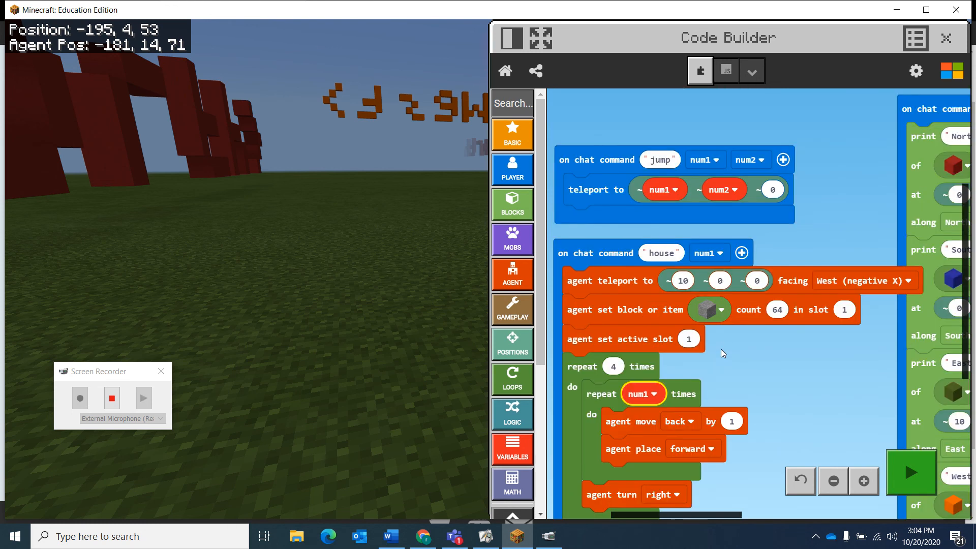
# Run 'house 10' in chat, getting agent block-placement errors, then reopen chat.
pyautogui.click(910, 471)
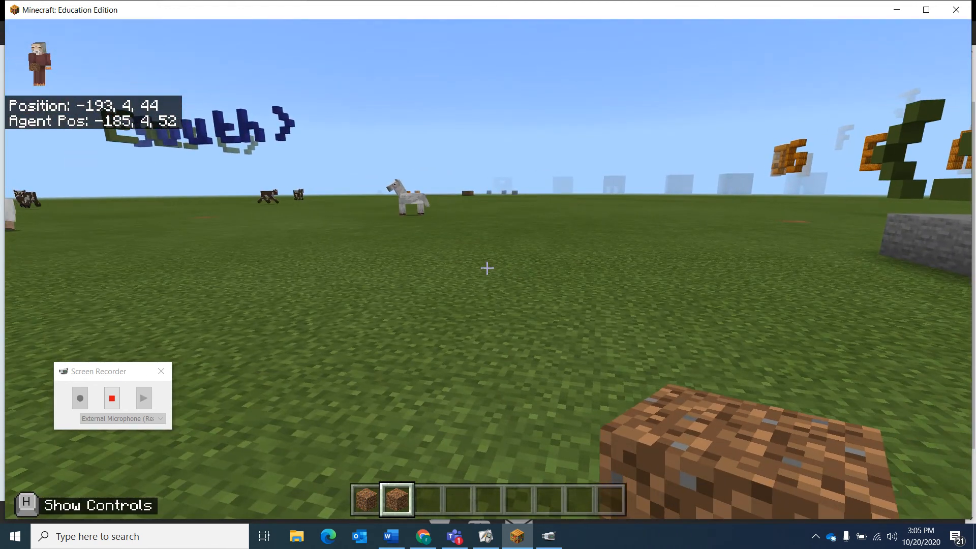
pyautogui.press('t')
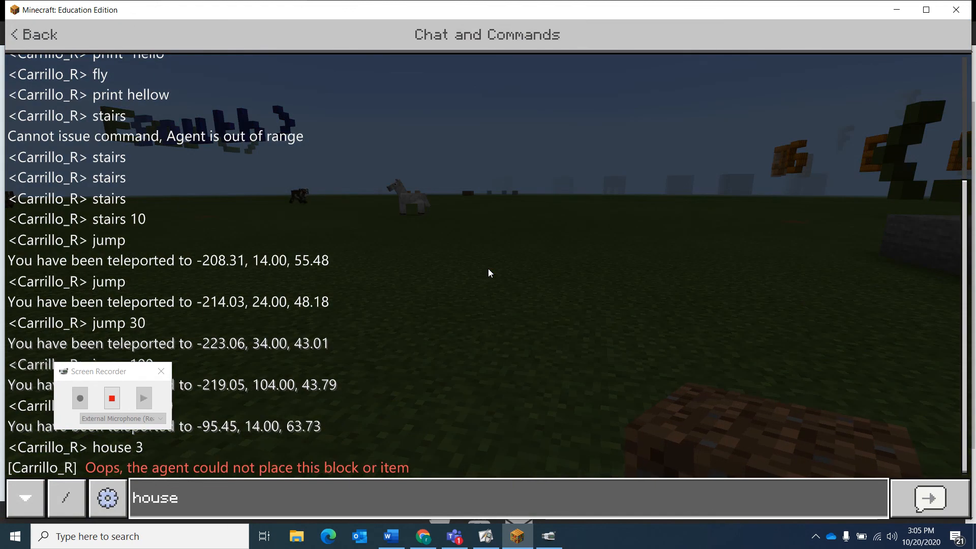
pyautogui.click(33, 34)
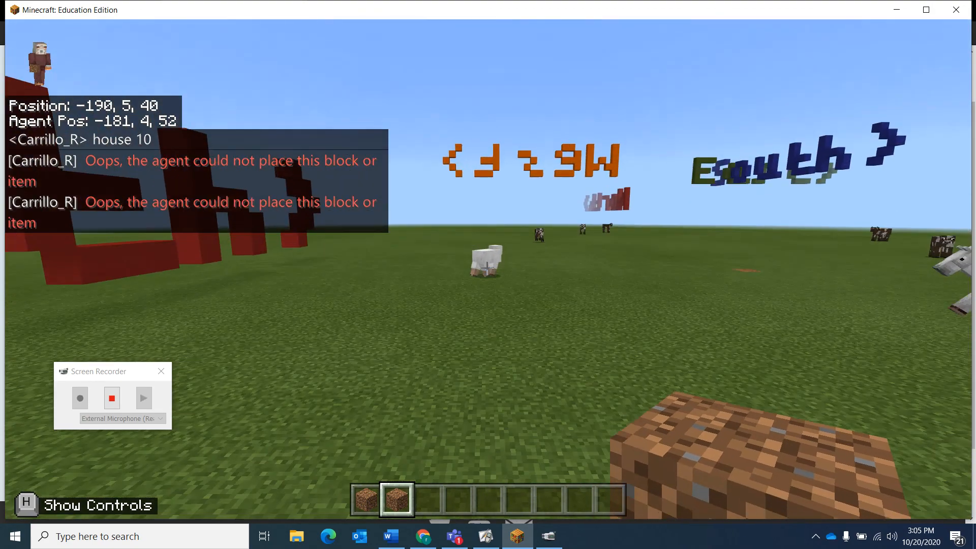
pyautogui.press('t')
pyautogui.write('h')
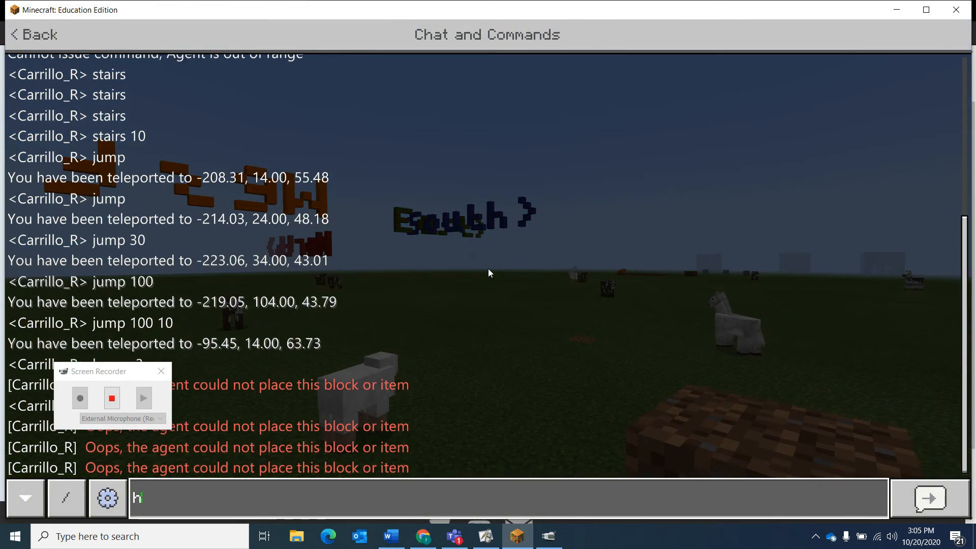
# Type another house command into chat.
pyautogui.write('ouse 1')
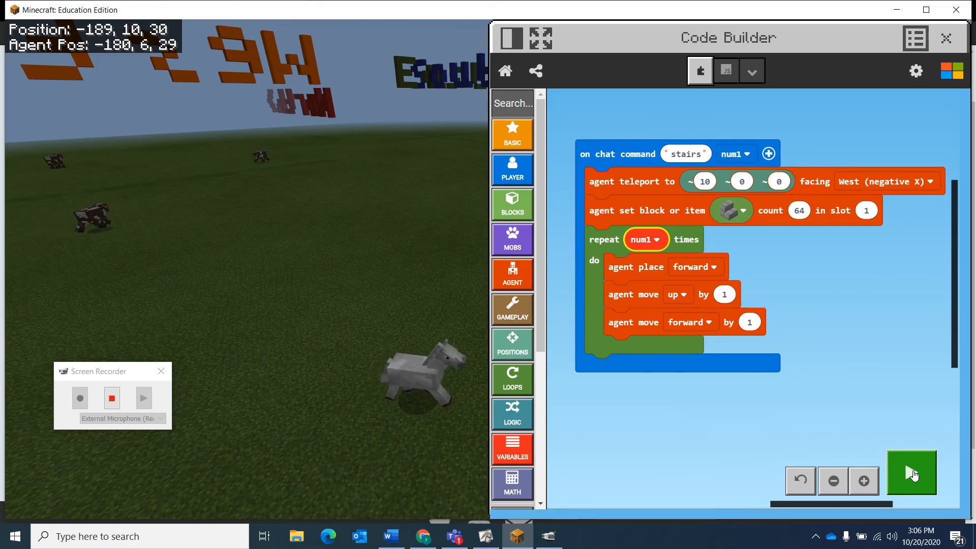
# Run 'stairs 5' so the agent builds a five-step stone staircase.
pyautogui.click(910, 472)
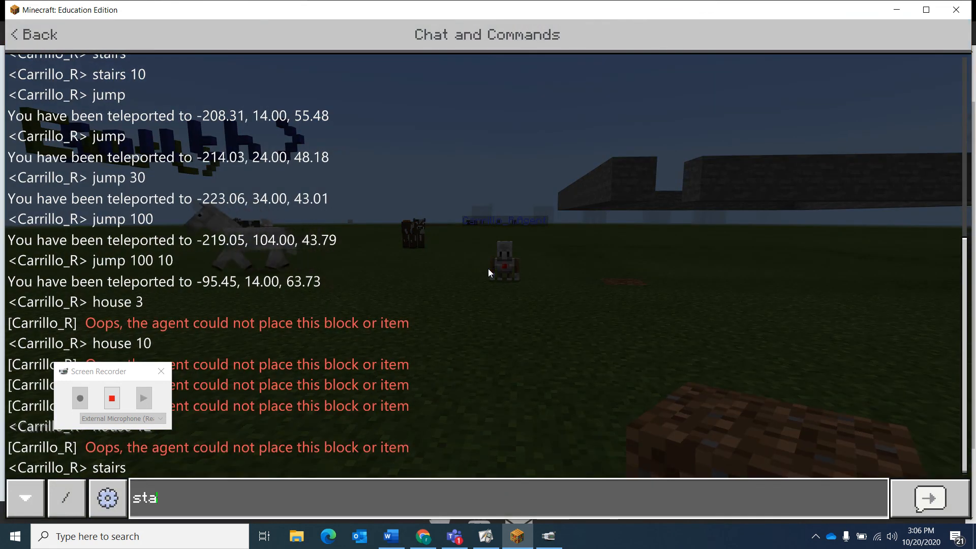
pyautogui.write('stairs 5')
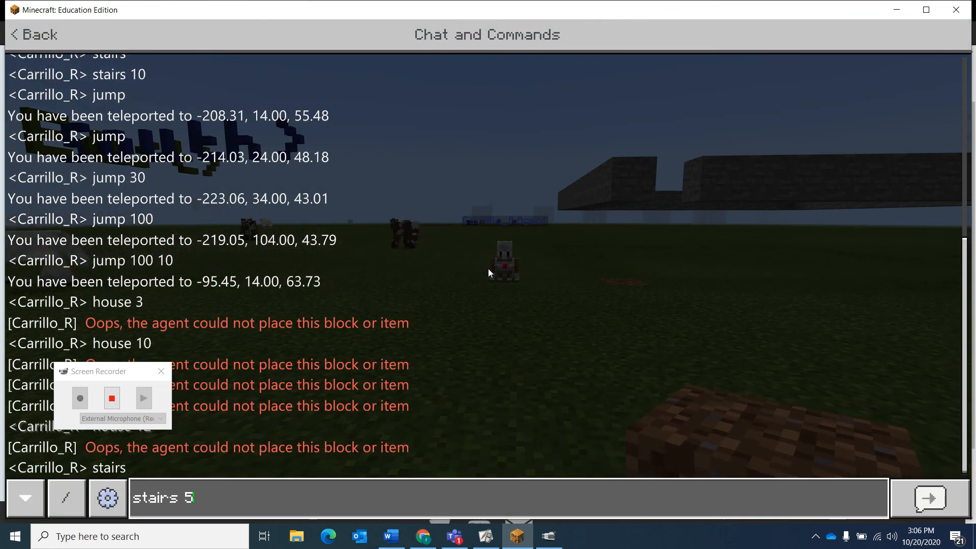
pyautogui.click(929, 498)
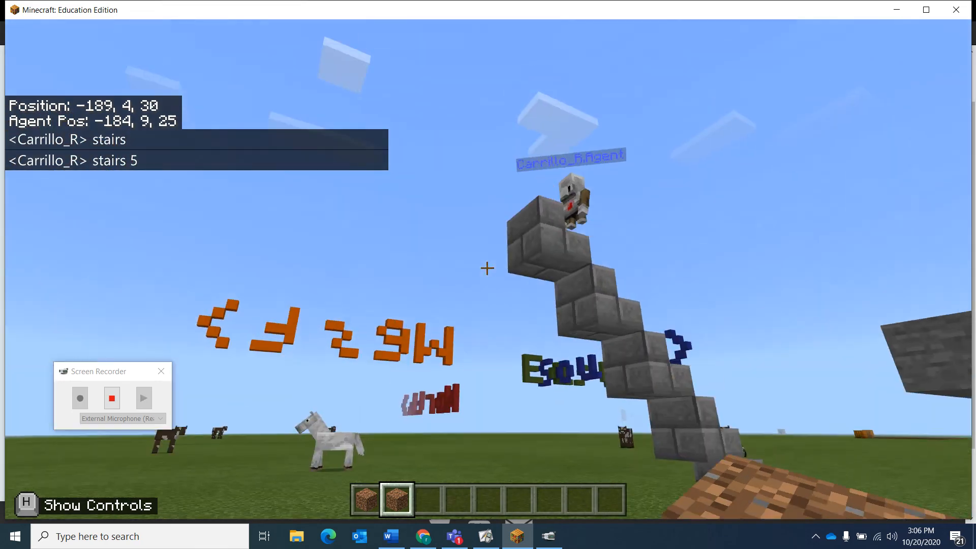